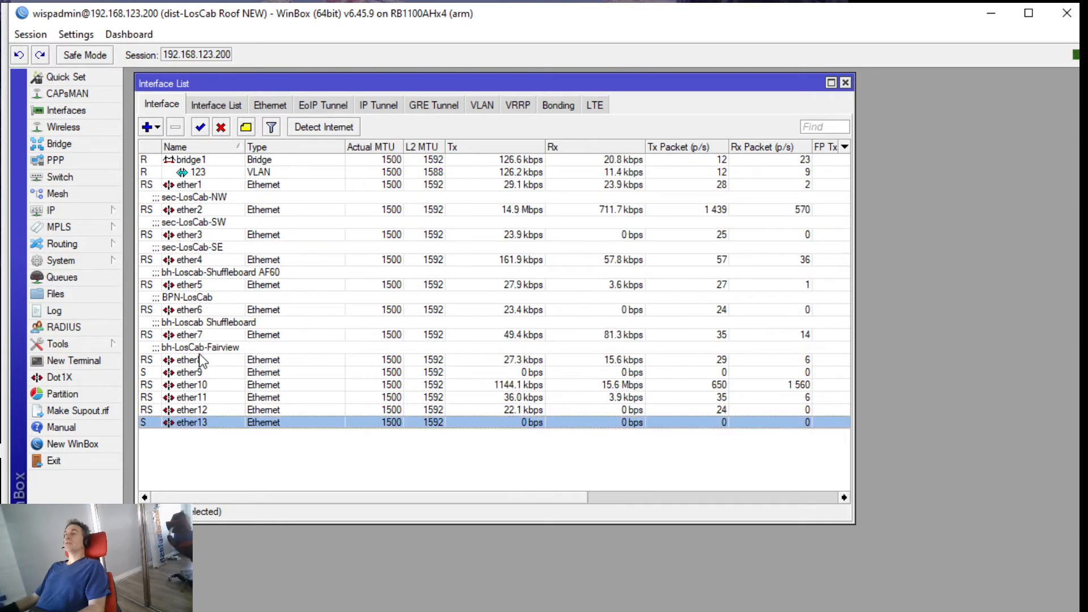
Open ether8 from the interface list and launch Torch with a 00:01:03 entry timeout
{"action": "left_click", "coordinate": [191, 359]}
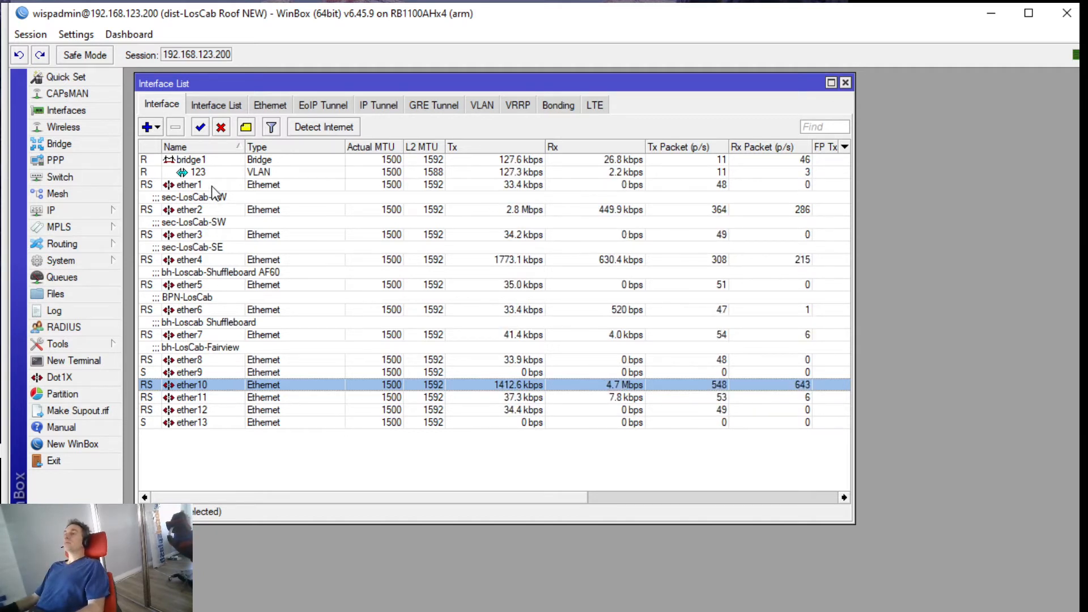
{"action": "left_click", "coordinate": [187, 359]}
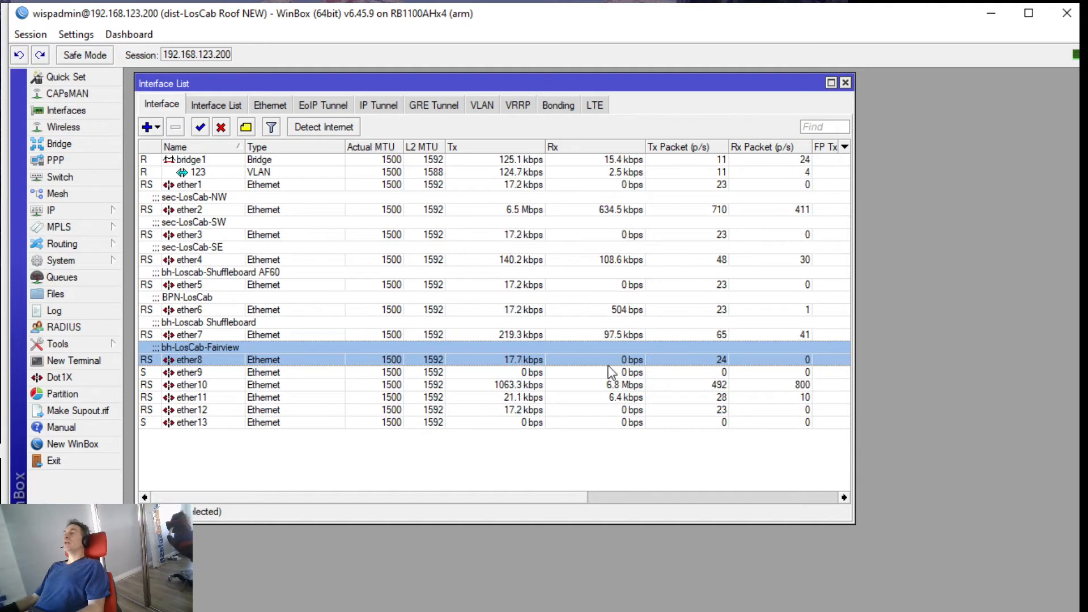
{"action": "mouse_move", "coordinate": [251, 305]}
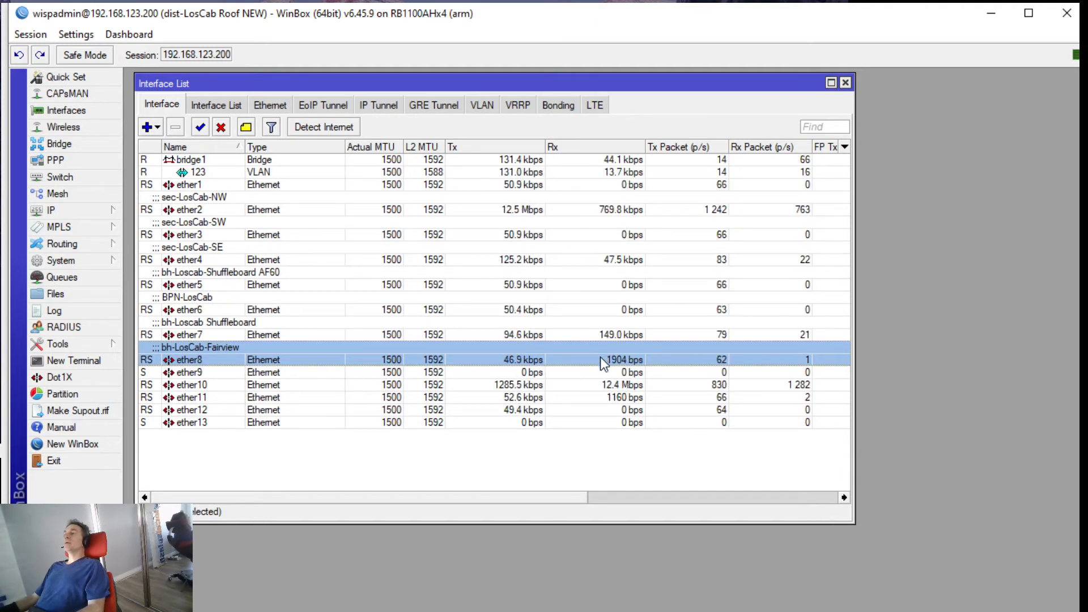
{"action": "double_click", "coordinate": [191, 359]}
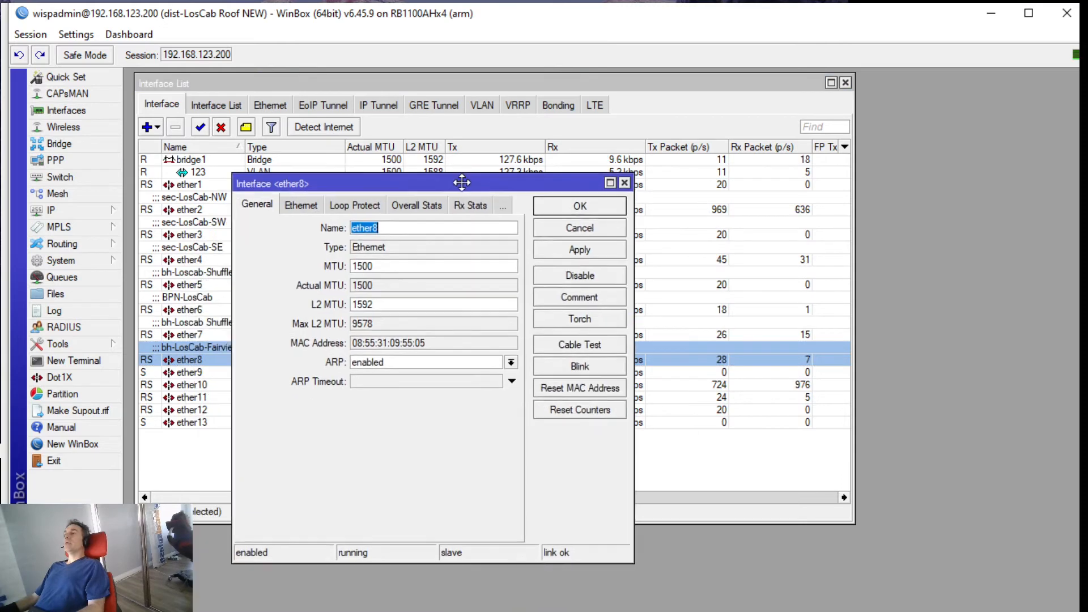
{"action": "left_click", "coordinate": [578, 318]}
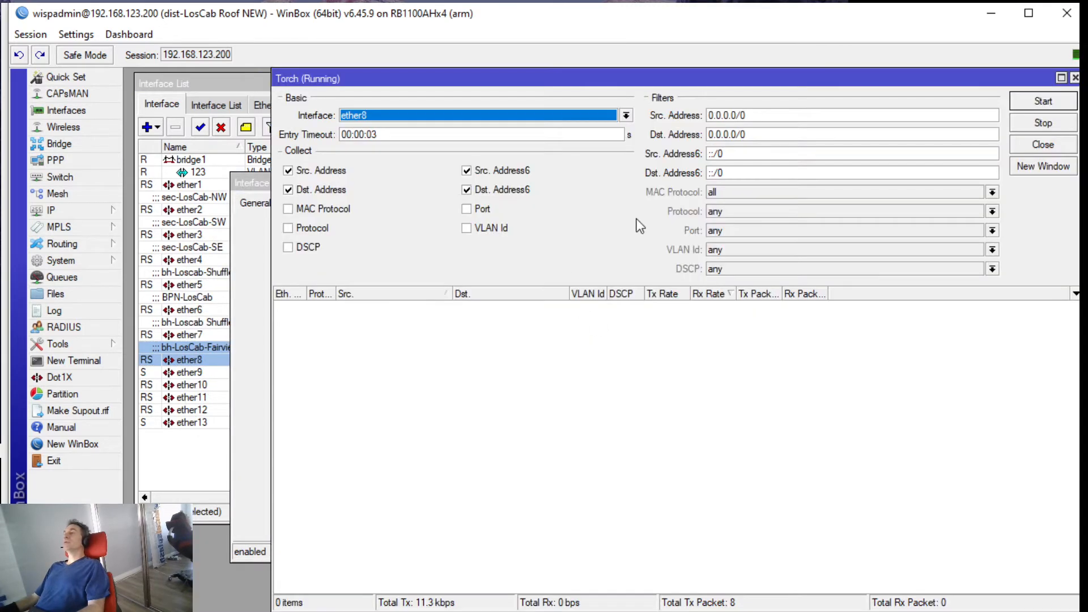
{"action": "left_click", "coordinate": [1042, 101]}
{"action": "type", "text": "1"}
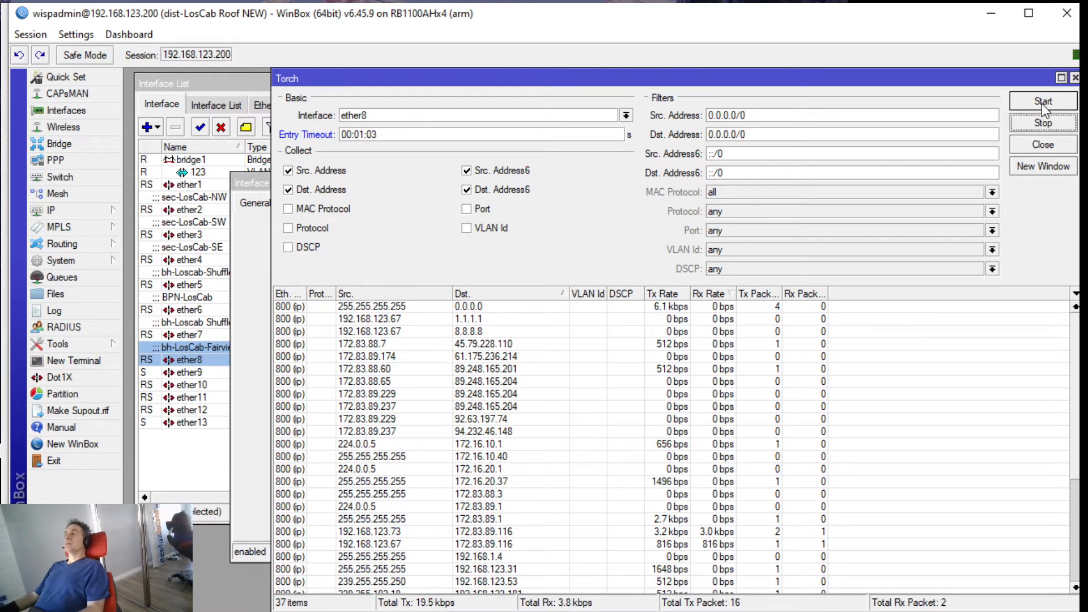
Capture ether8 traffic in Torch, stopping after 132 flows including source 192.168.123.73
{"action": "left_click", "coordinate": [1043, 101]}
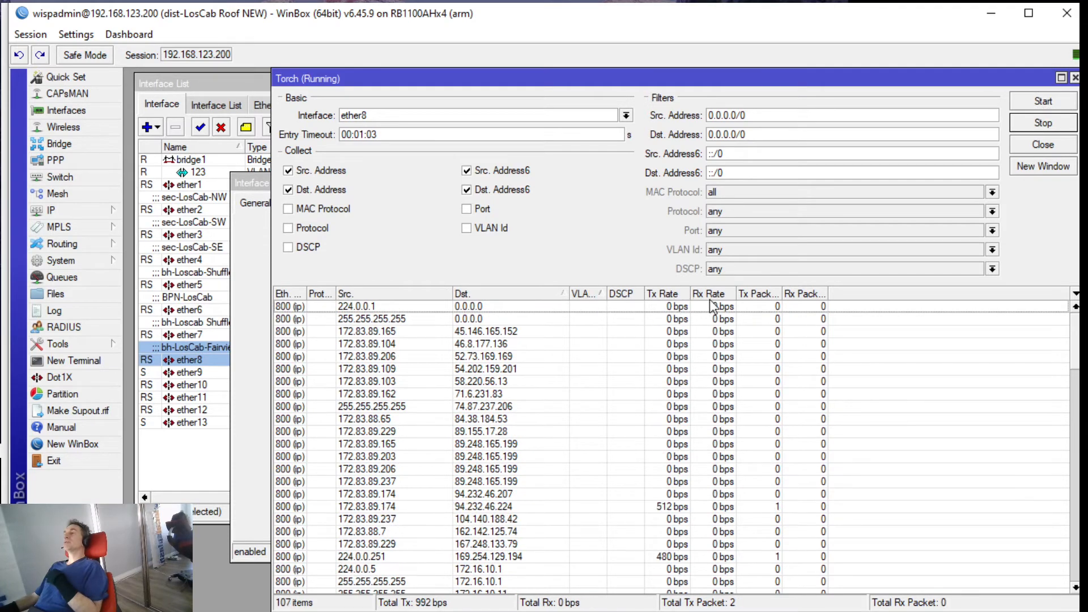
{"action": "left_click", "coordinate": [711, 294]}
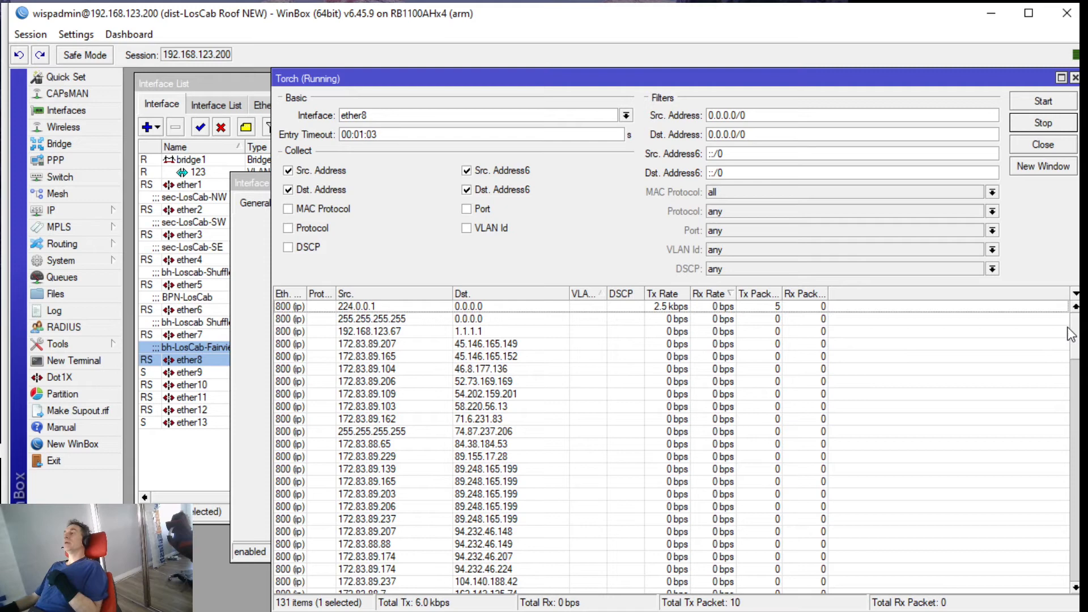
{"action": "left_click", "coordinate": [1042, 123]}
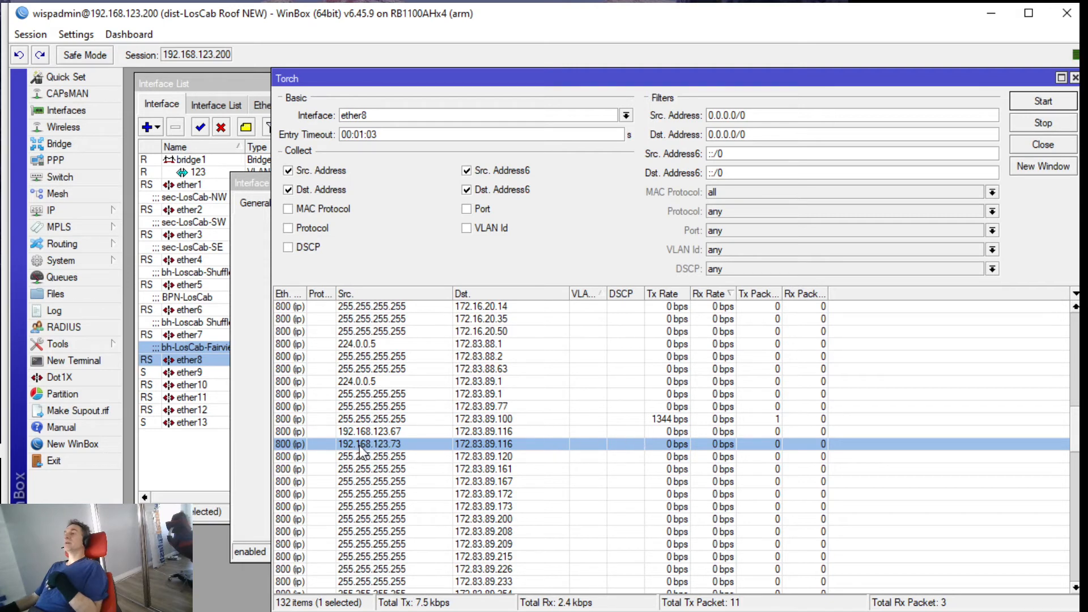
Enter 192.168.123.73 as the Torch source address filter and select that value
{"action": "type", "text": "192.168.123.73"}
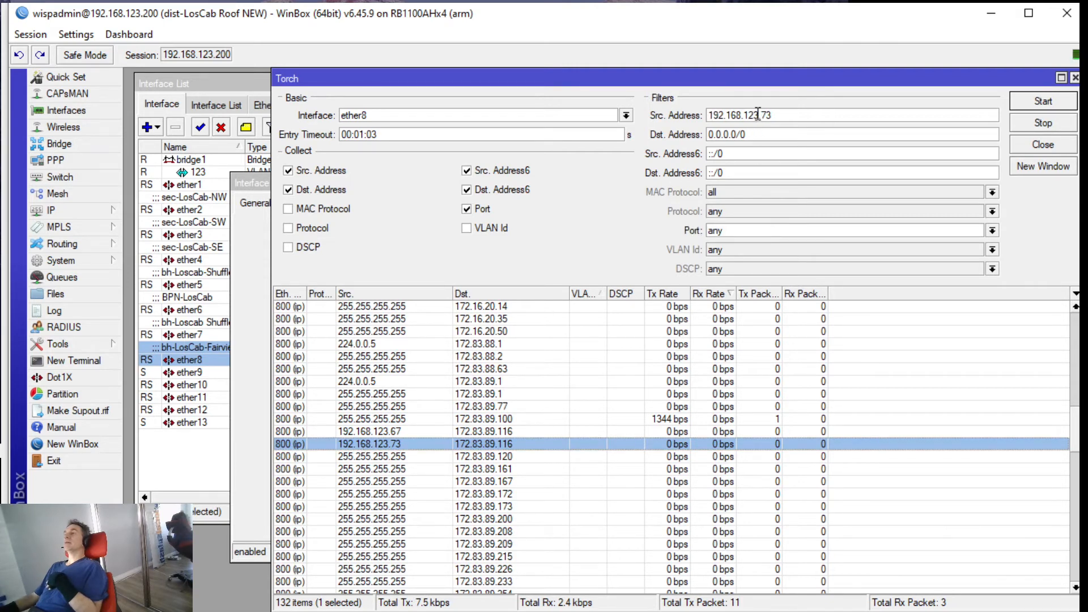
{"action": "triple_click", "coordinate": [756, 115]}
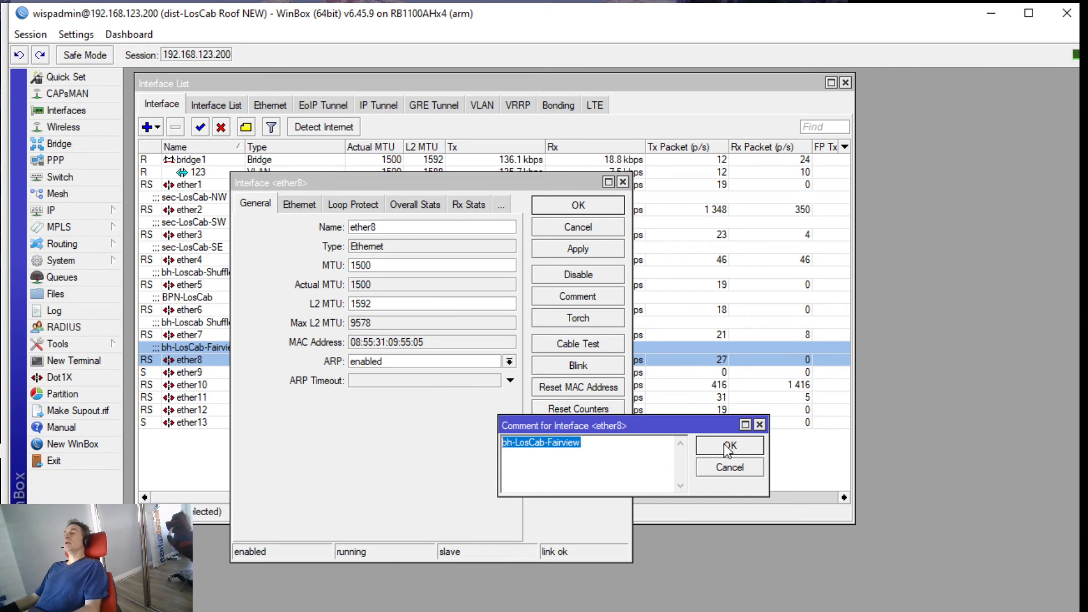
Confirm the bh-LosCab-Fairview comment and close the ether8 properties window
{"action": "left_click", "coordinate": [729, 445]}
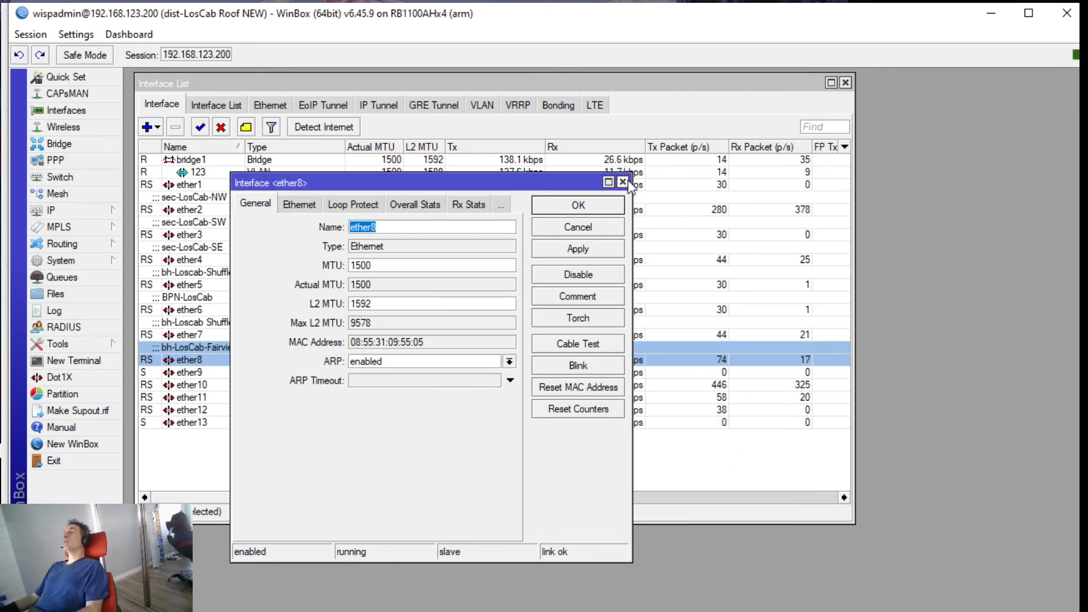
{"action": "left_click", "coordinate": [622, 181]}
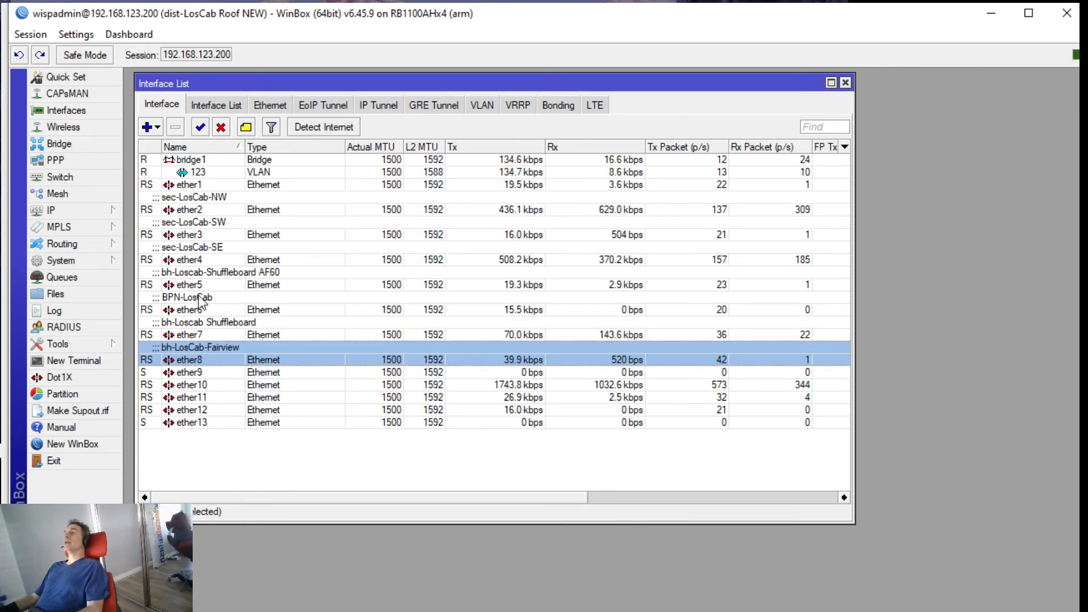